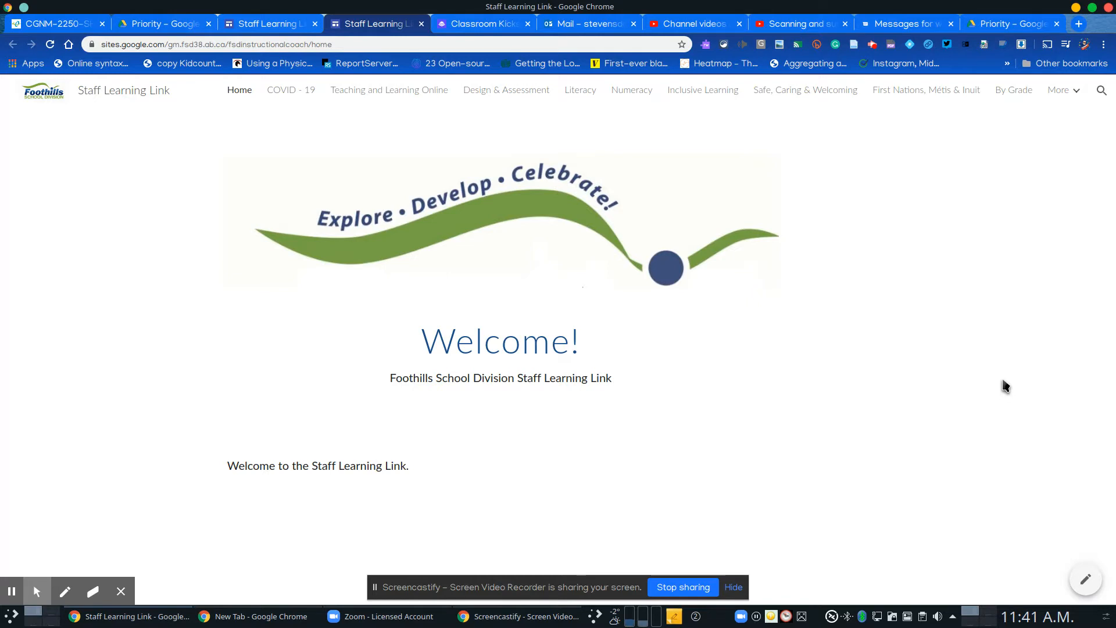
pyautogui.moveTo(1031, 392)
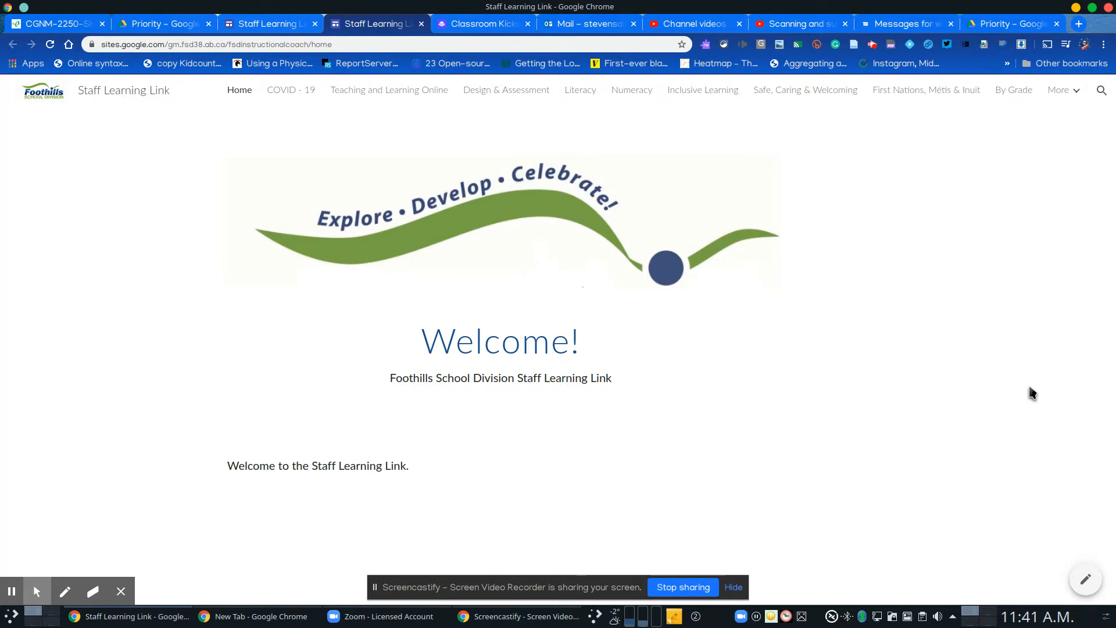
# - Bring the Zoom - Licensed Account home window to the front from the taskbar
pyautogui.click(333, 616)
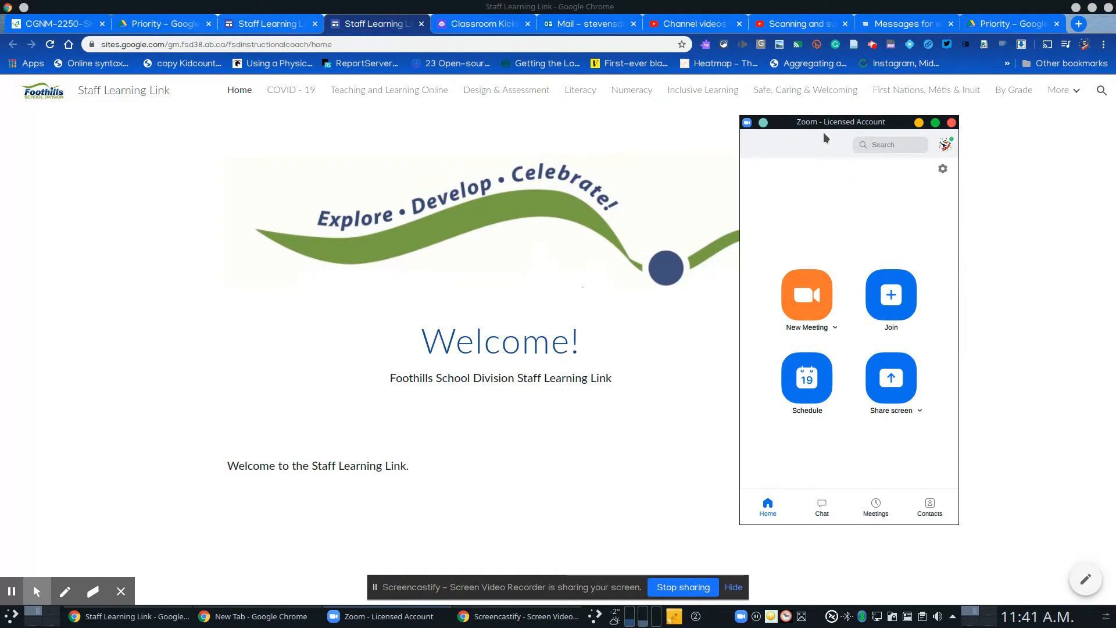
pyautogui.moveTo(864, 212)
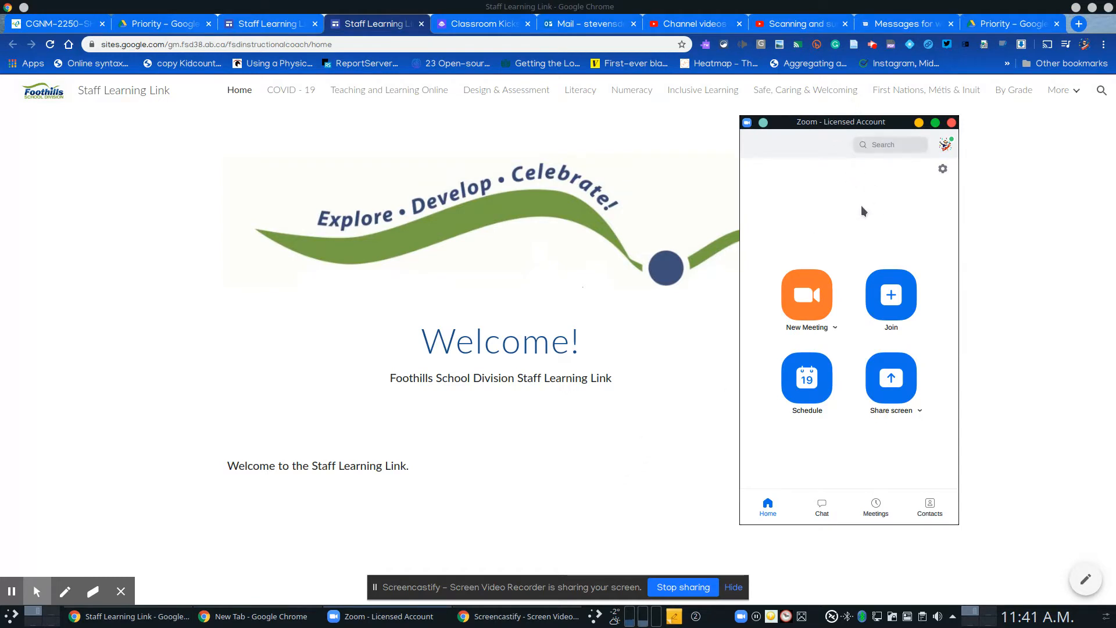
pyautogui.moveTo(907, 341)
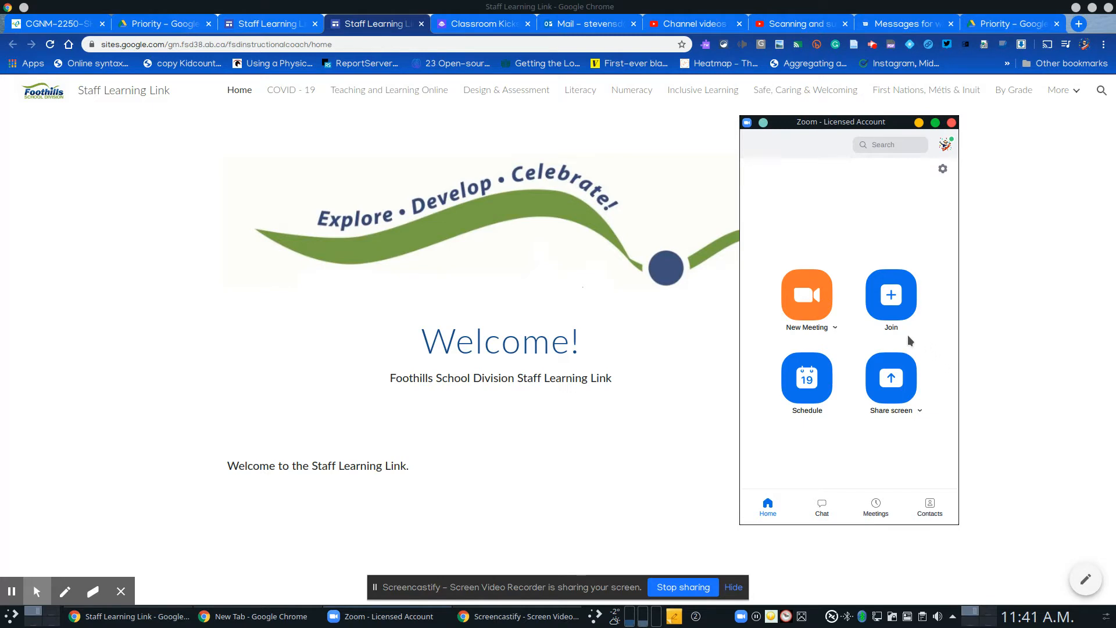
pyautogui.moveTo(832, 228)
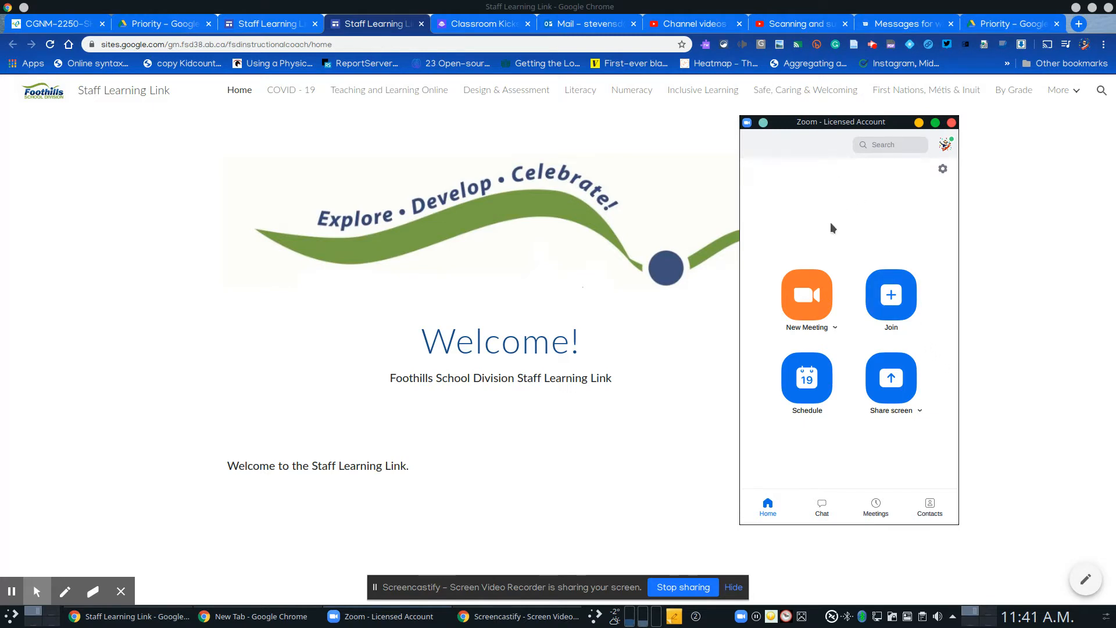
pyautogui.moveTo(806, 294)
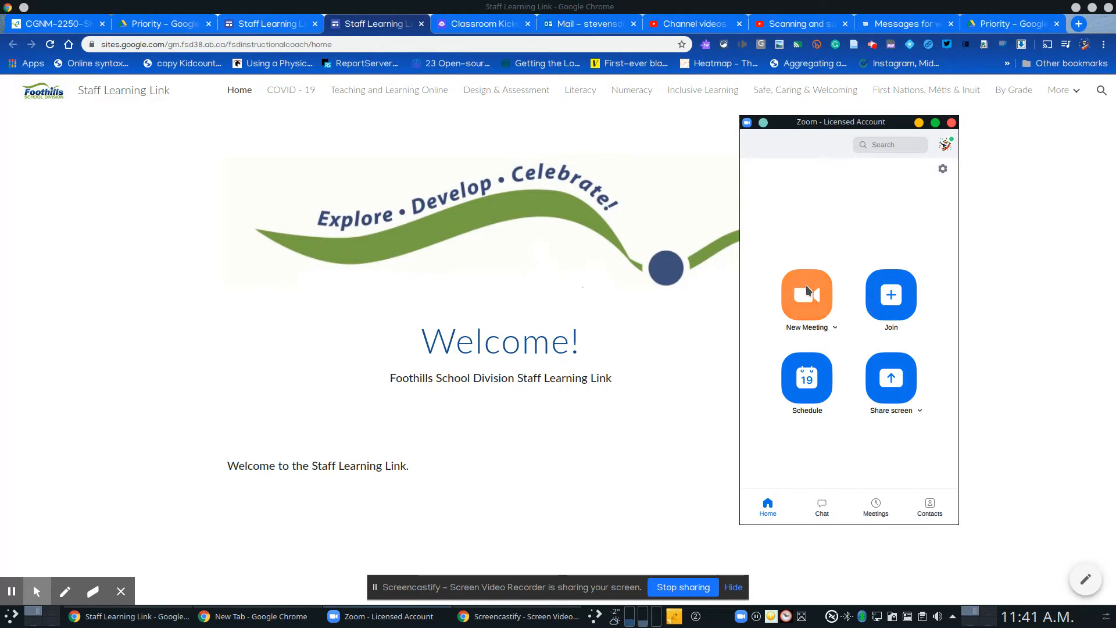
# - Start a New Meeting and join it with computer audio
pyautogui.click(806, 294)
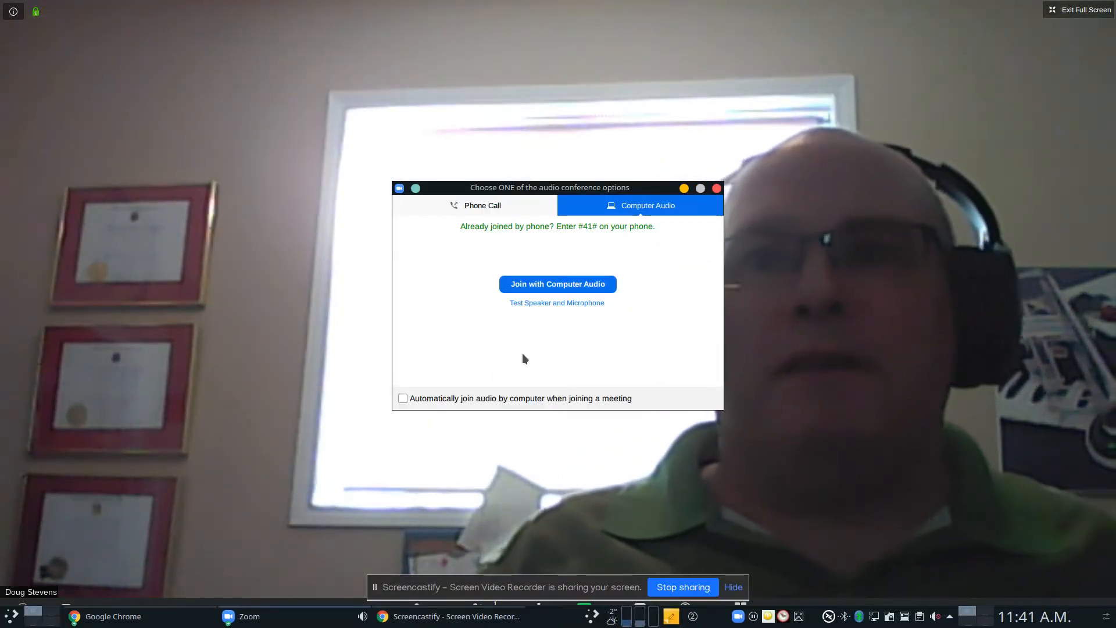
pyautogui.click(556, 285)
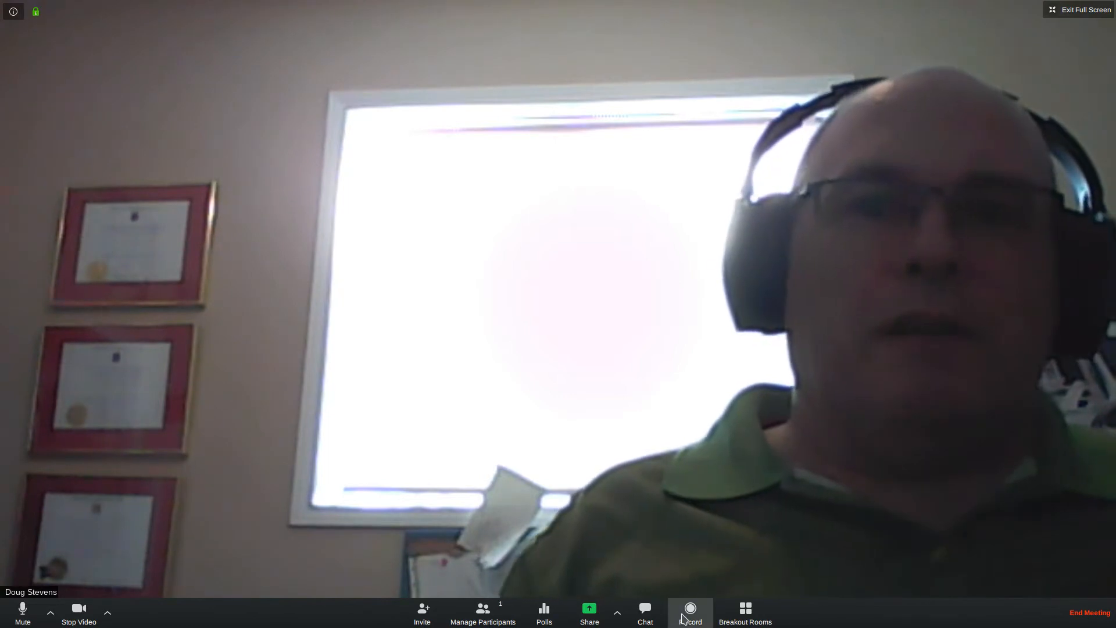
pyautogui.moveTo(689, 608)
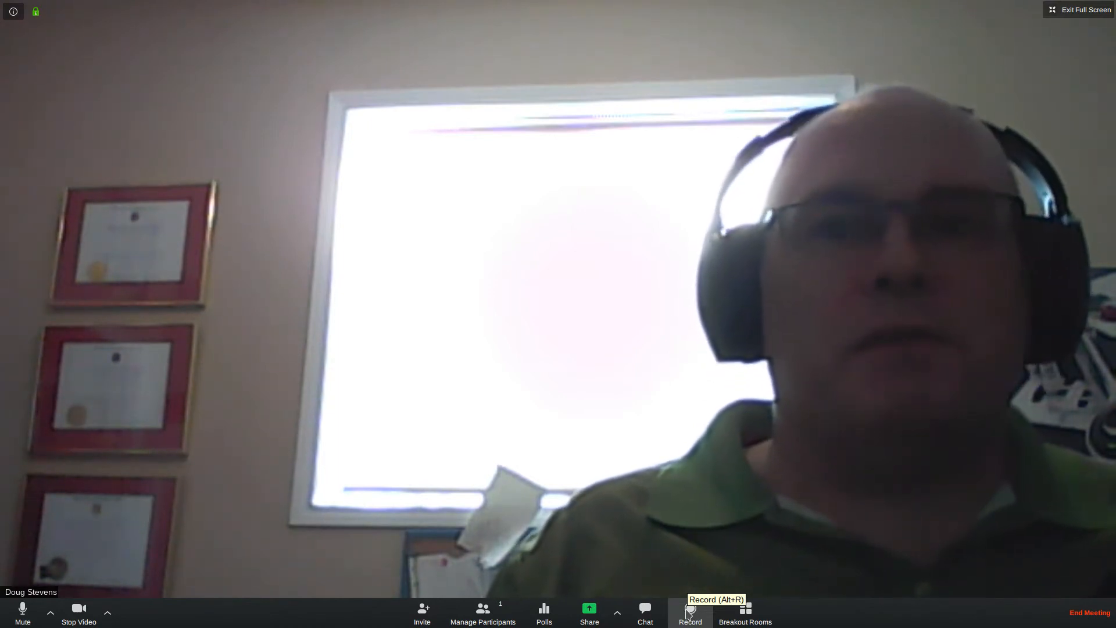
# - Start recording the live meeting from the toolbar
pyautogui.click(689, 611)
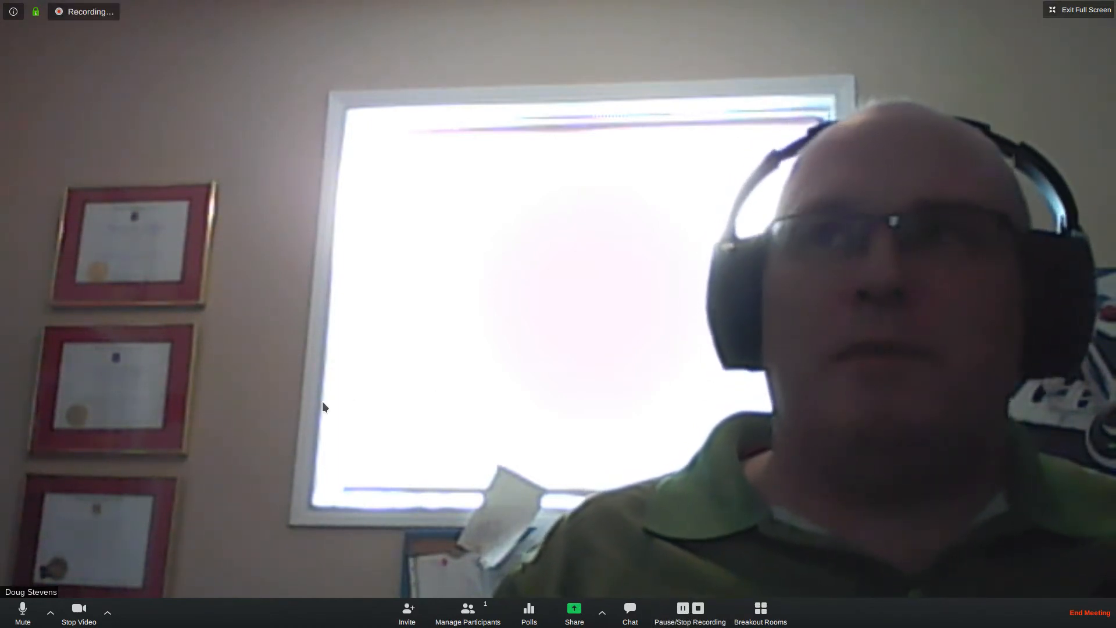
pyautogui.moveTo(625, 384)
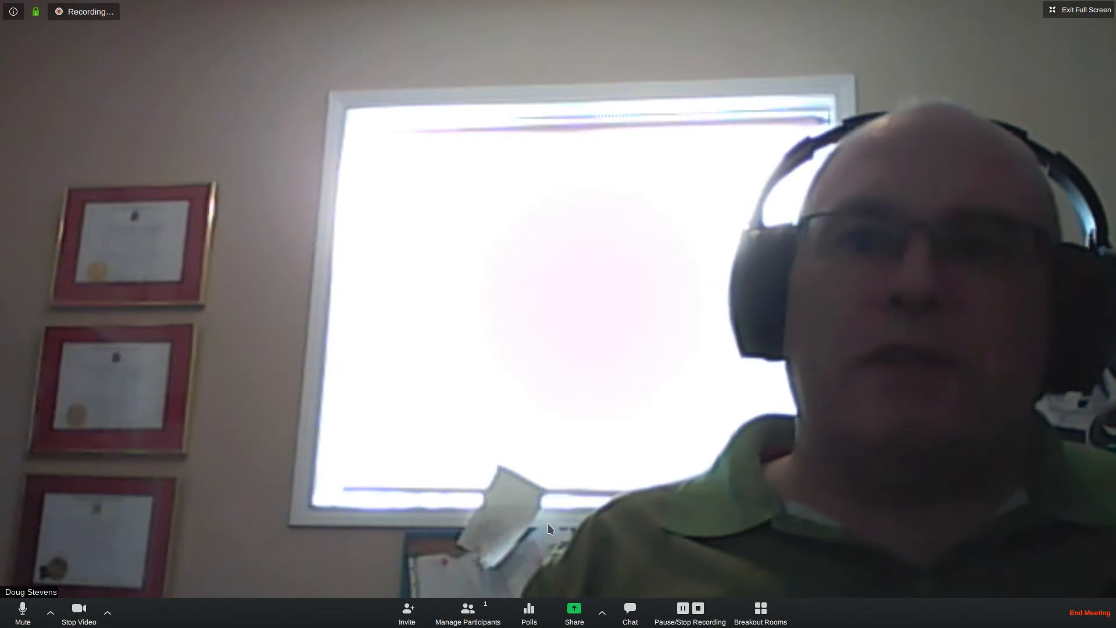
pyautogui.moveTo(575, 609)
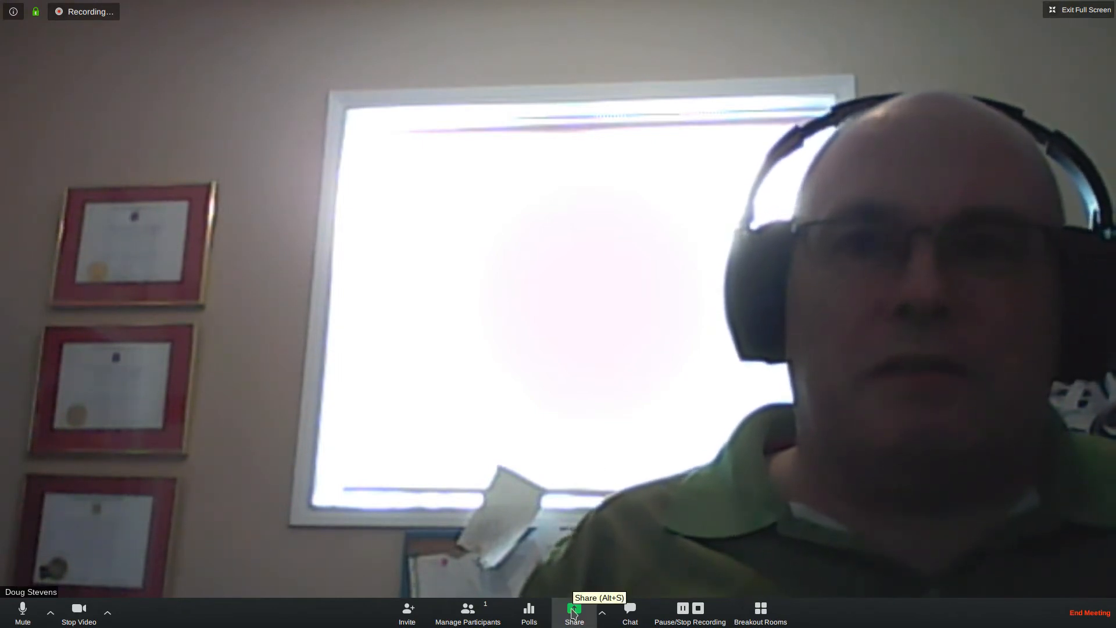
# - Share Desktop 1, showing the Staff Learning Link page to the meeting
pyautogui.click(573, 609)
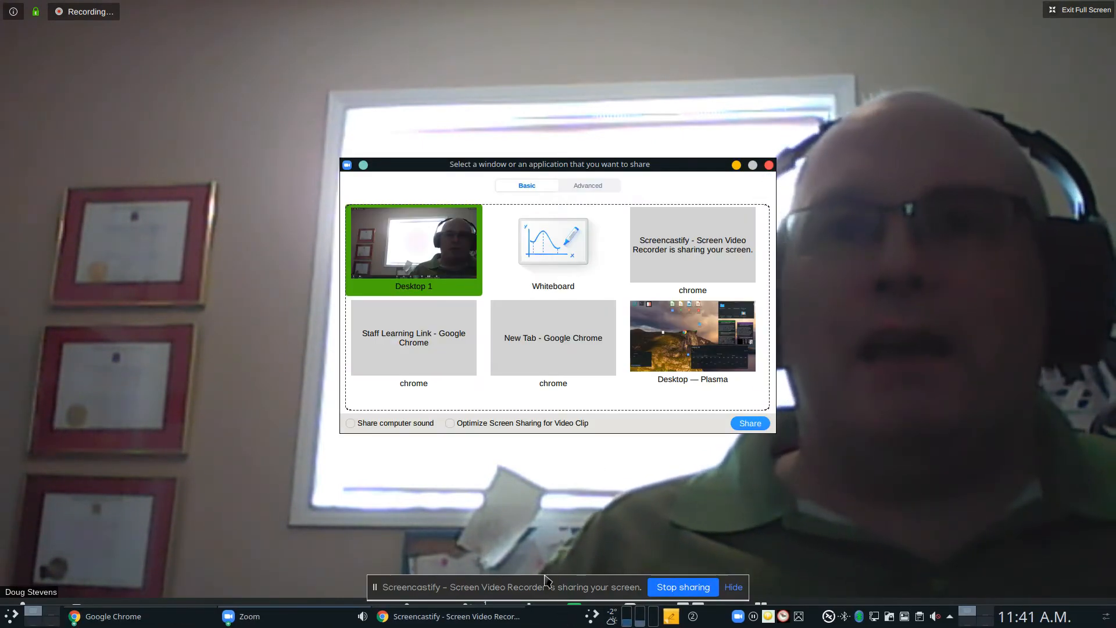
pyautogui.click(691, 337)
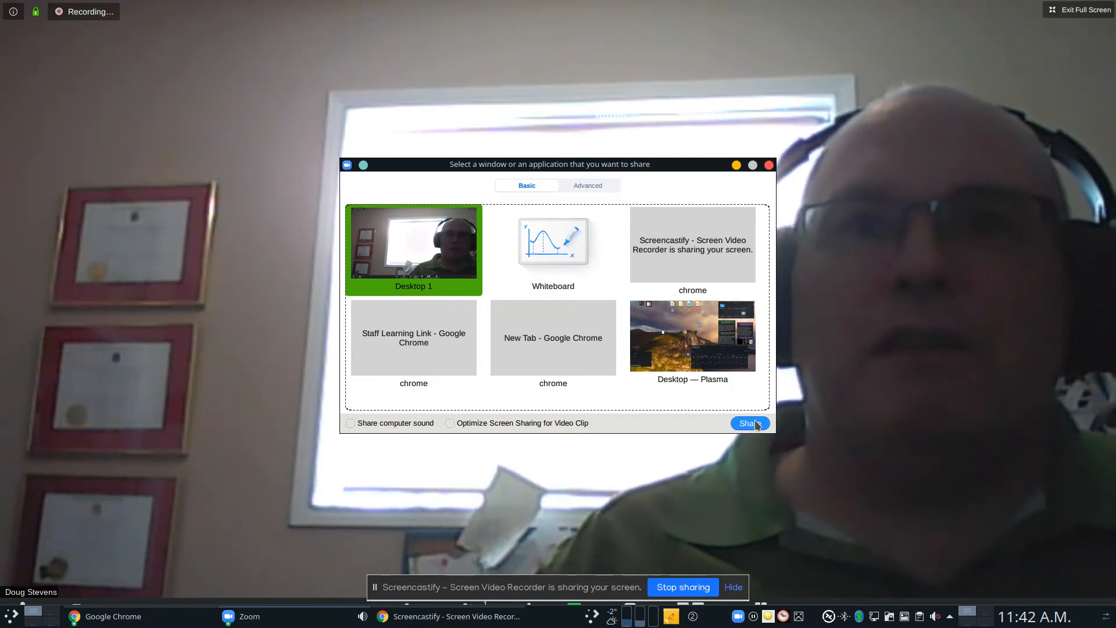
pyautogui.click(745, 423)
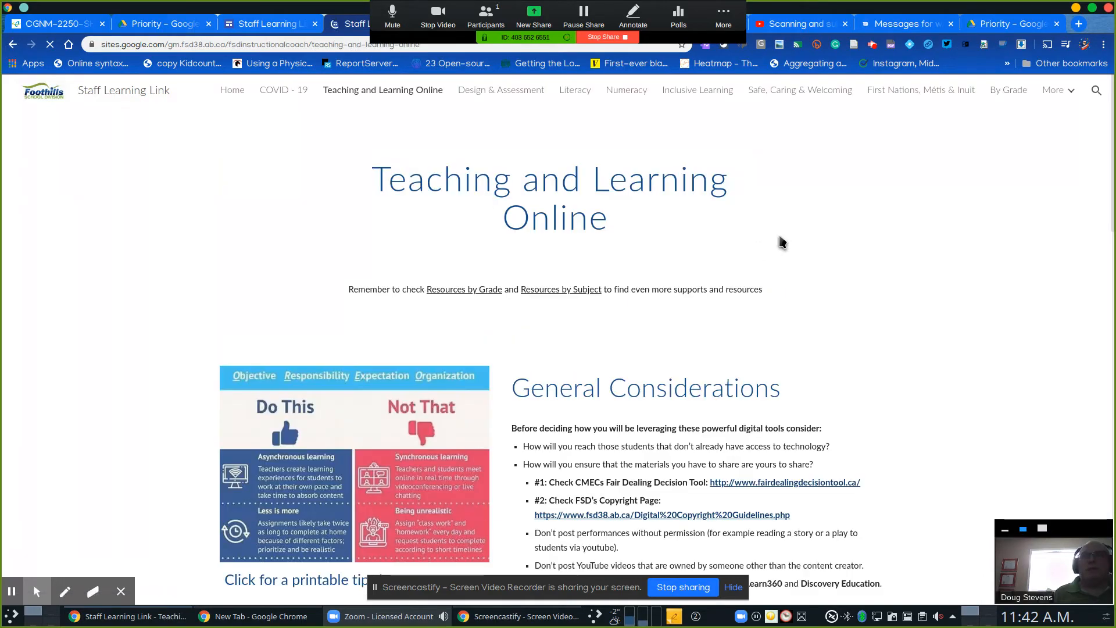
# - Scroll the Collaboration Tools page down to the Using and Recording Google Meet videos
pyautogui.scroll(-3)
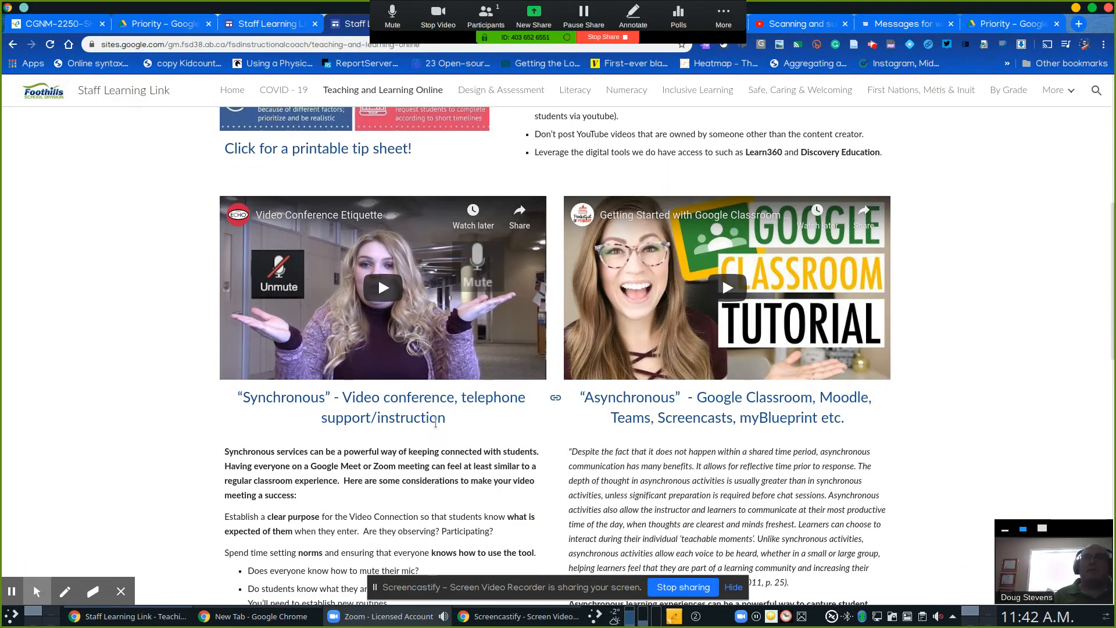
pyautogui.scroll(-3)
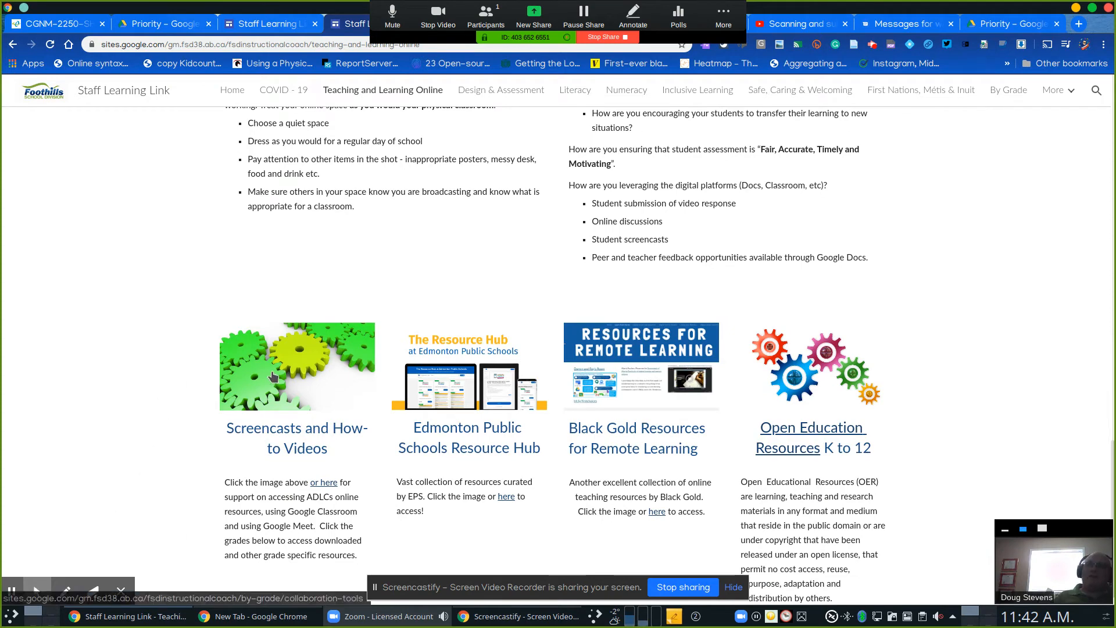
pyautogui.click(273, 376)
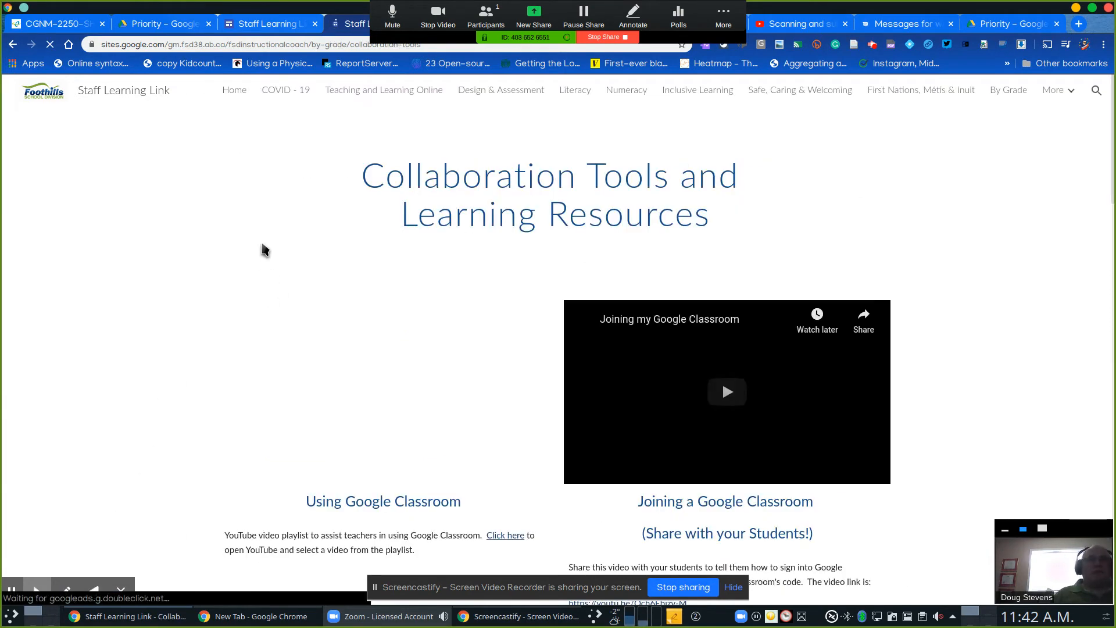
pyautogui.scroll(-3)
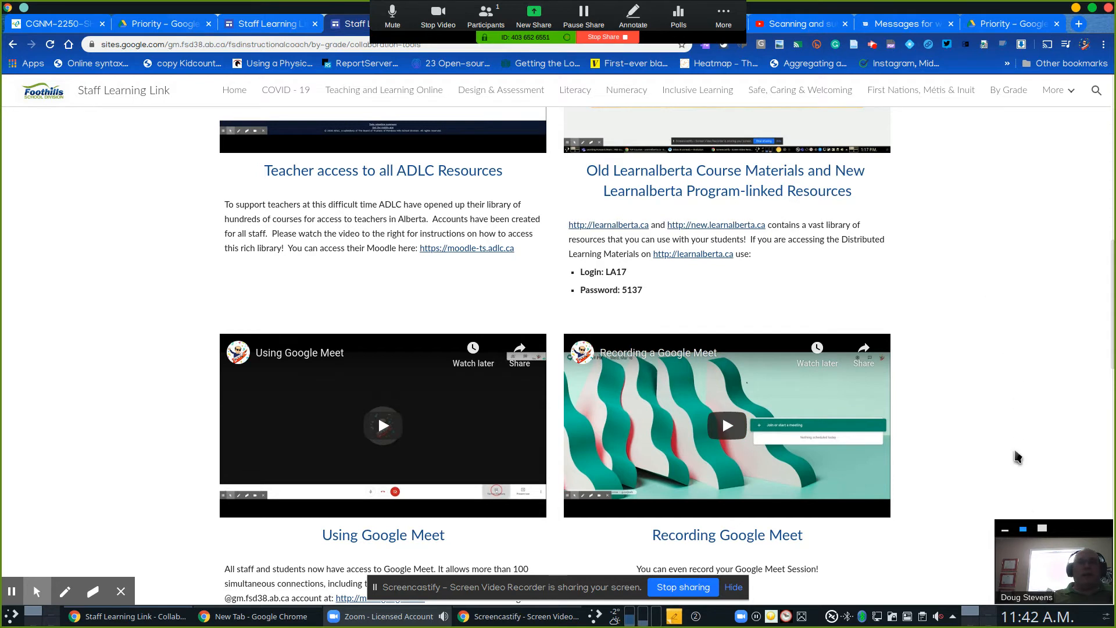
pyautogui.moveTo(1056, 565)
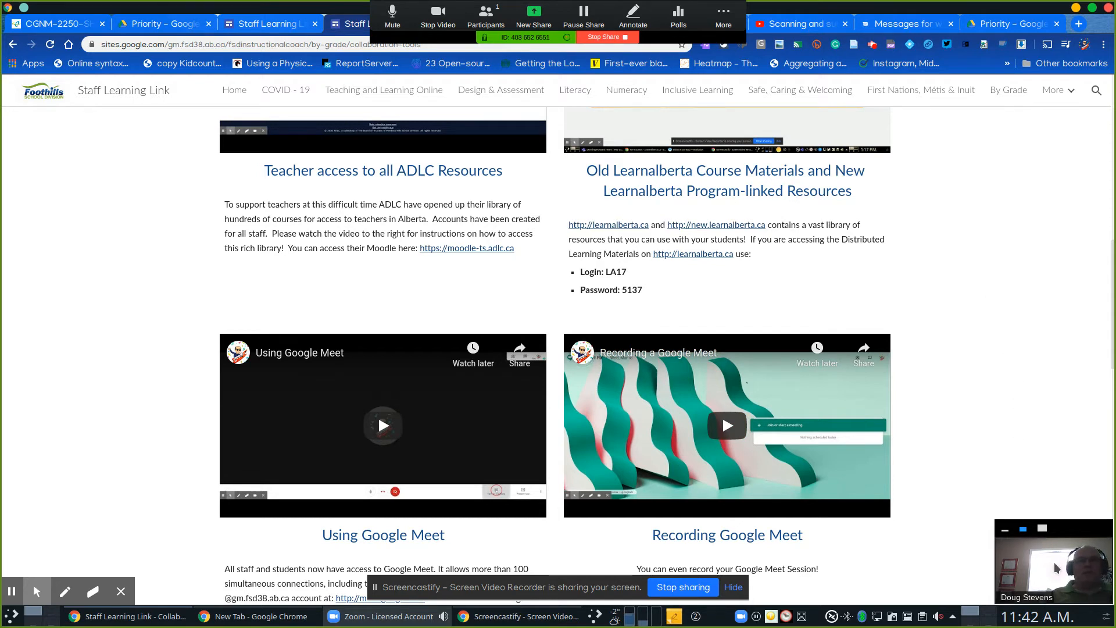
pyautogui.moveTo(694, 76)
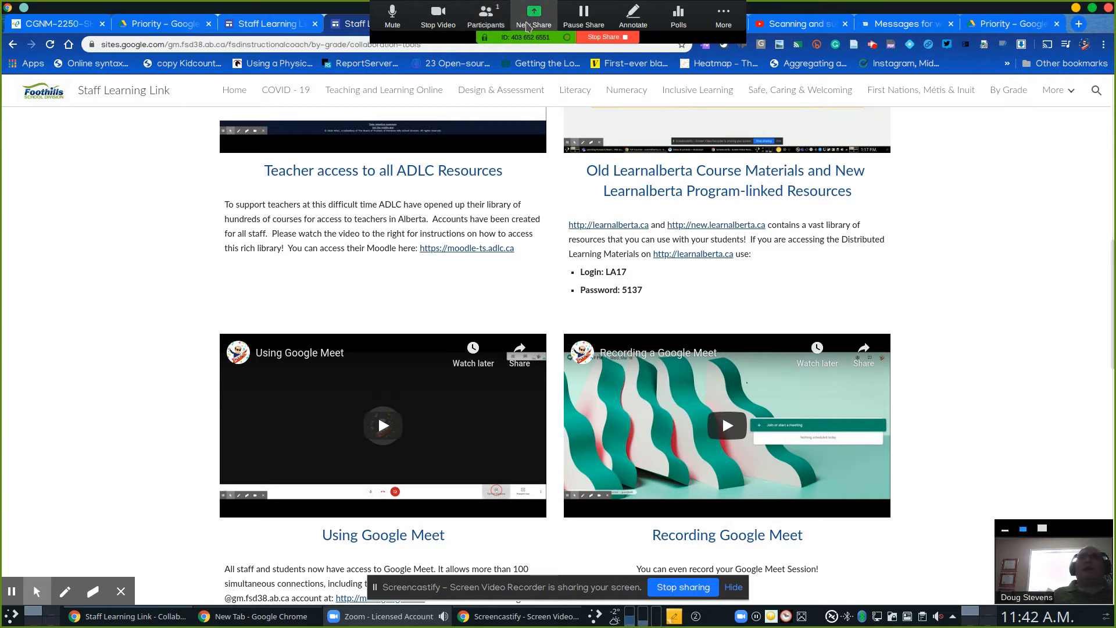
pyautogui.moveTo(437, 14)
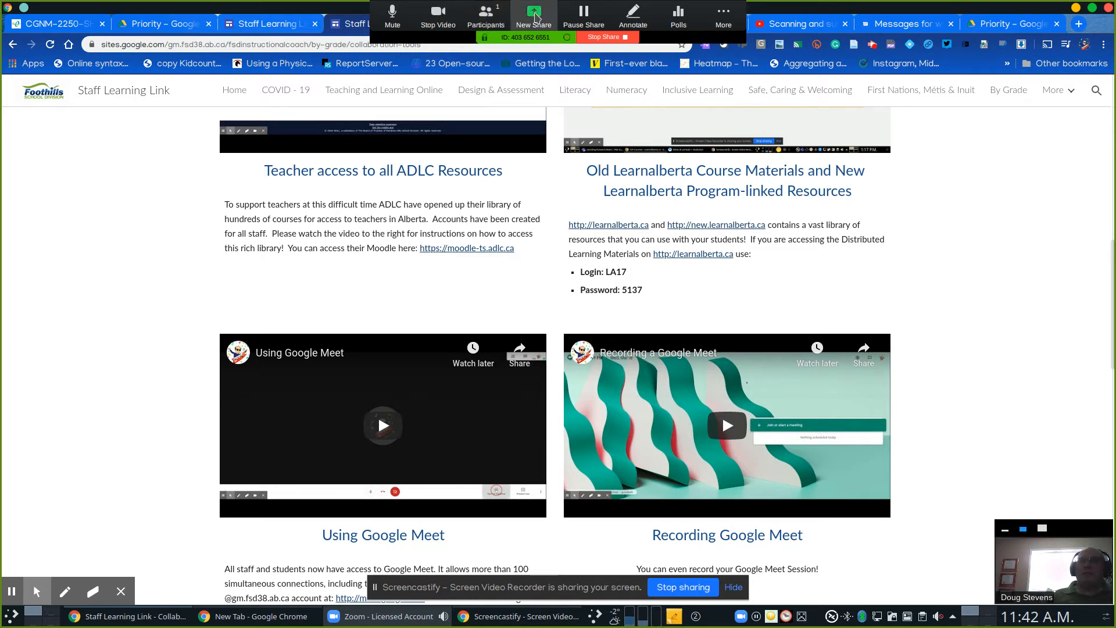
pyautogui.moveTo(606, 36)
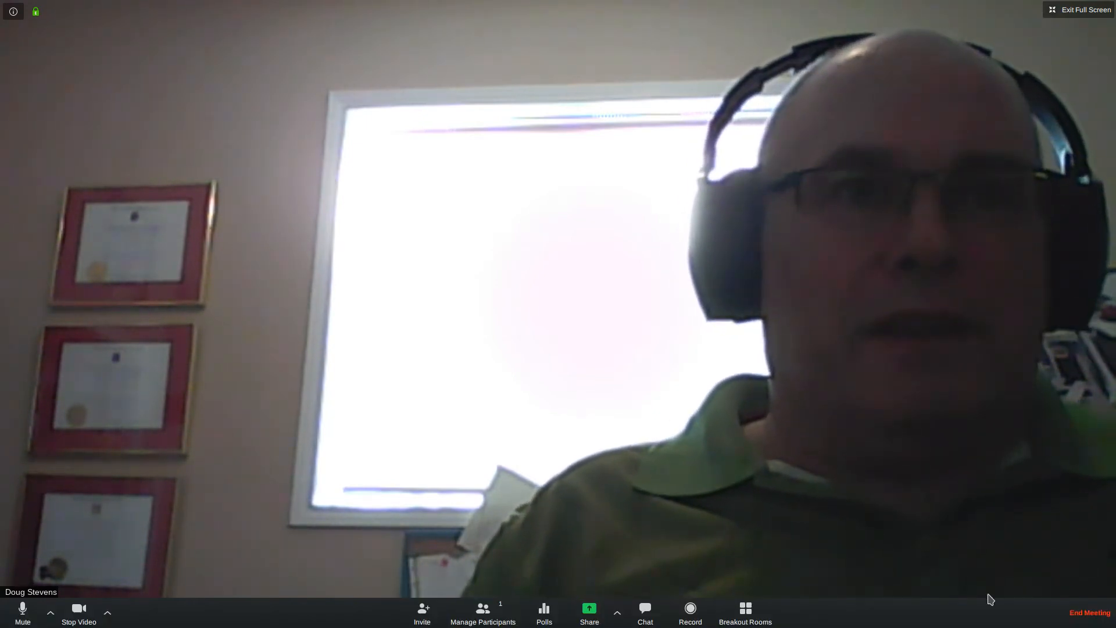
# - Leave the meeting and view the two saved recordings under Meetings > Recorded
pyautogui.click(1085, 612)
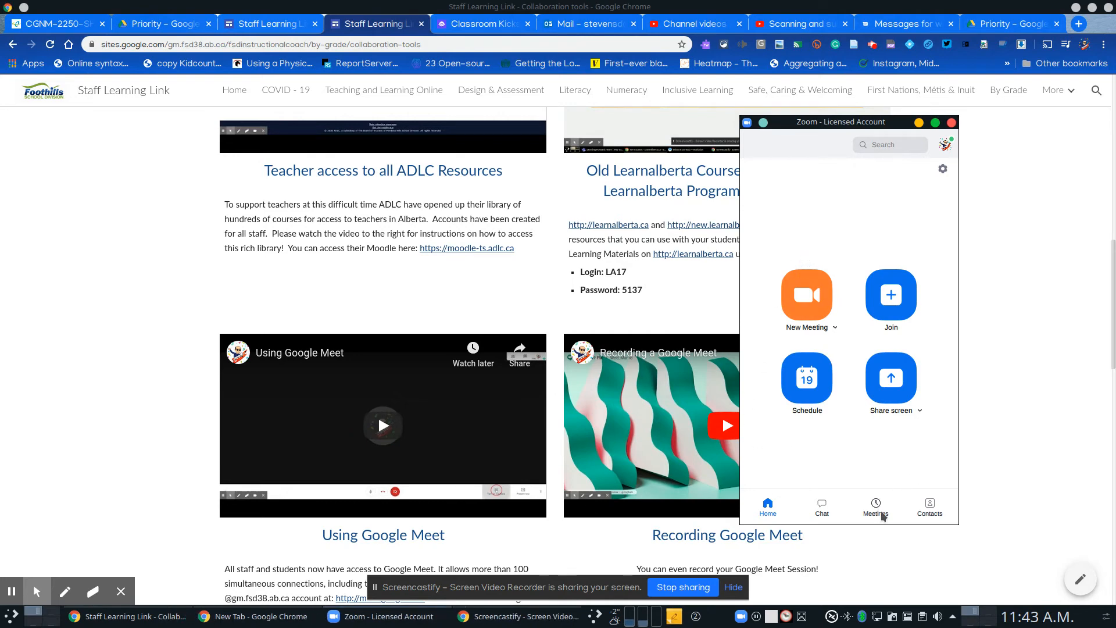
pyautogui.click(875, 507)
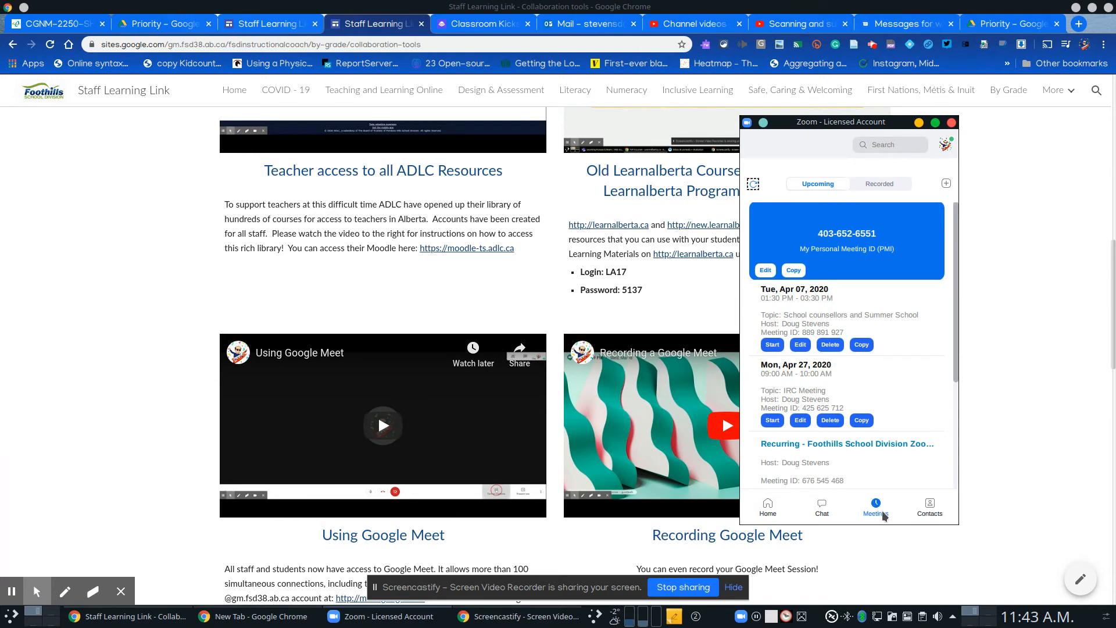
pyautogui.moveTo(863, 194)
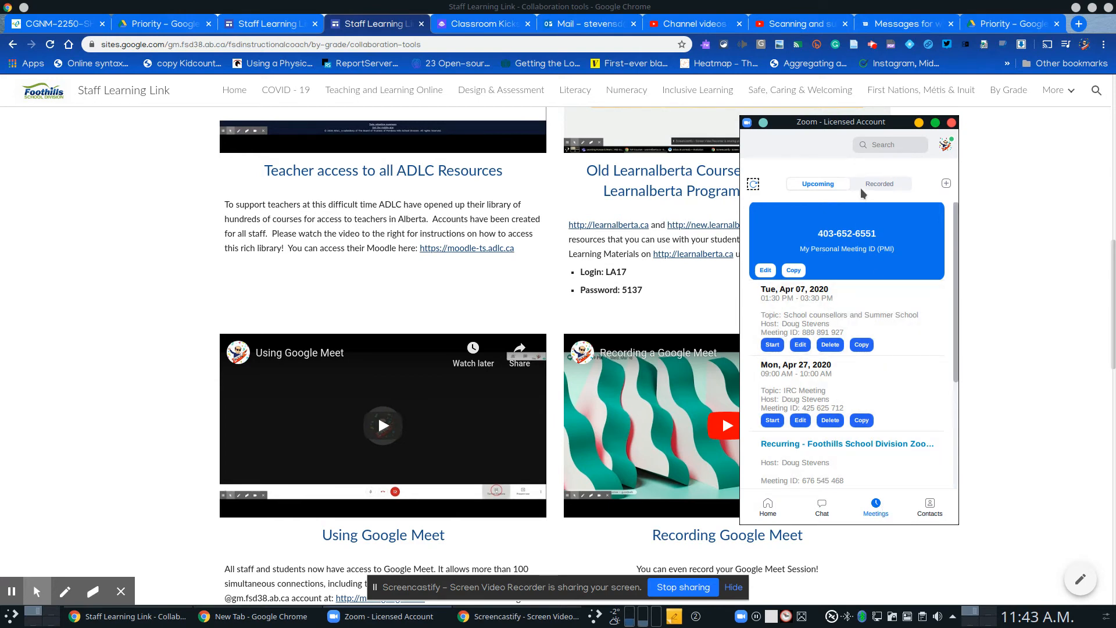
pyautogui.moveTo(885, 169)
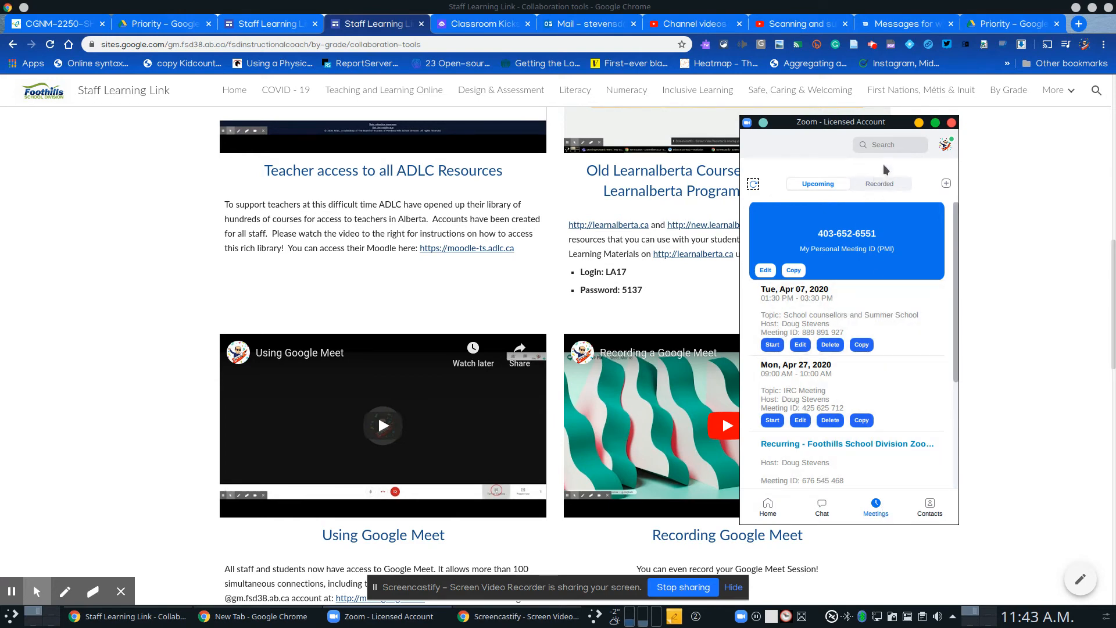
pyautogui.click(878, 184)
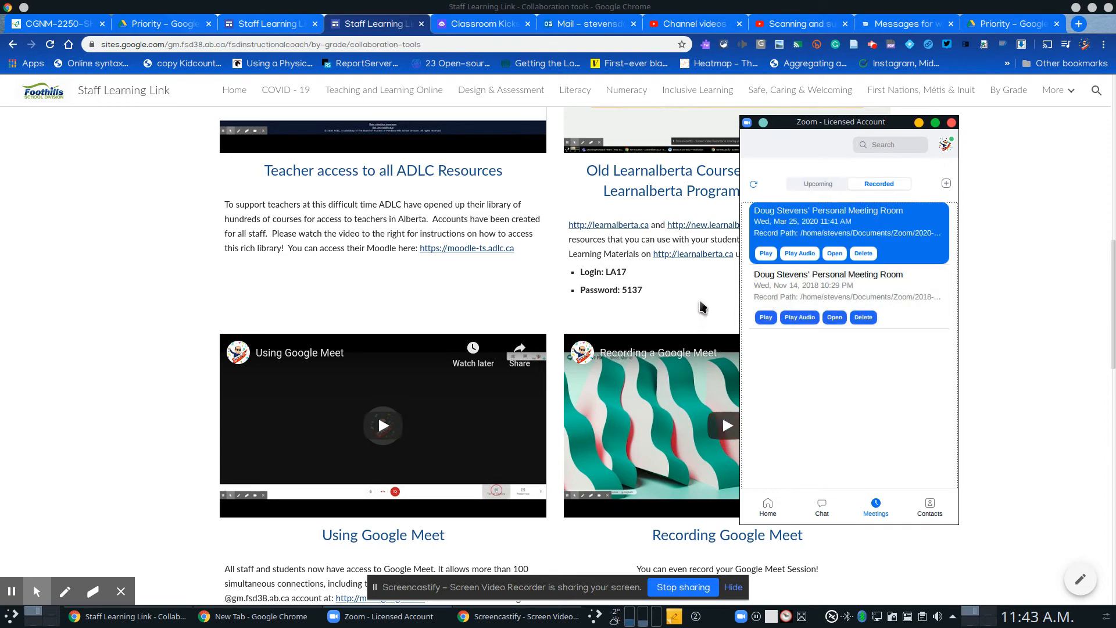
pyautogui.moveTo(811, 230)
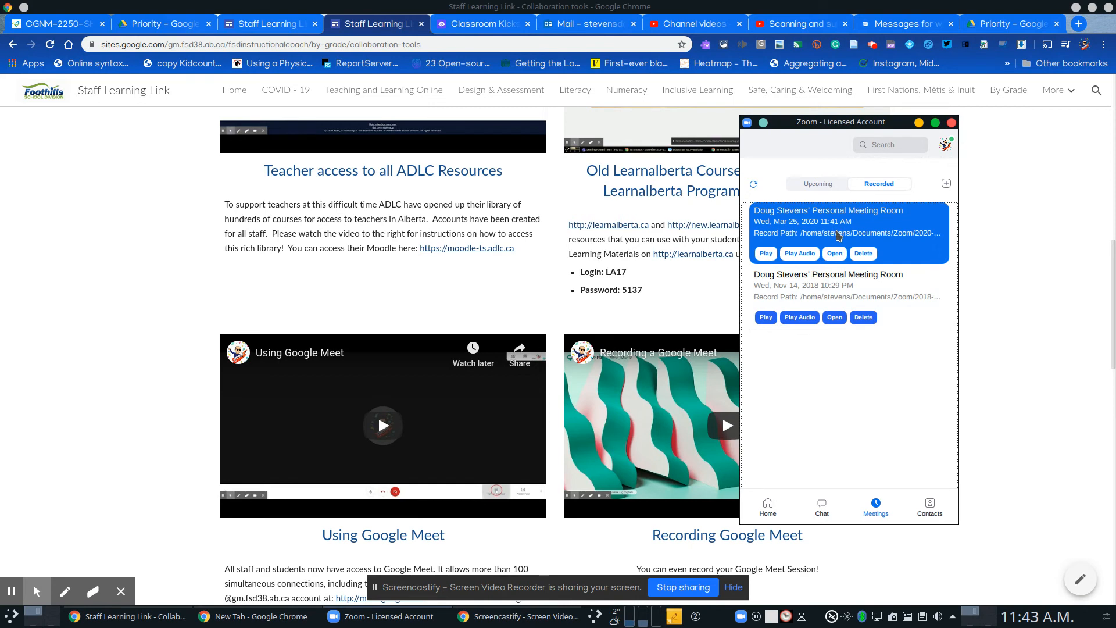
pyautogui.moveTo(874, 238)
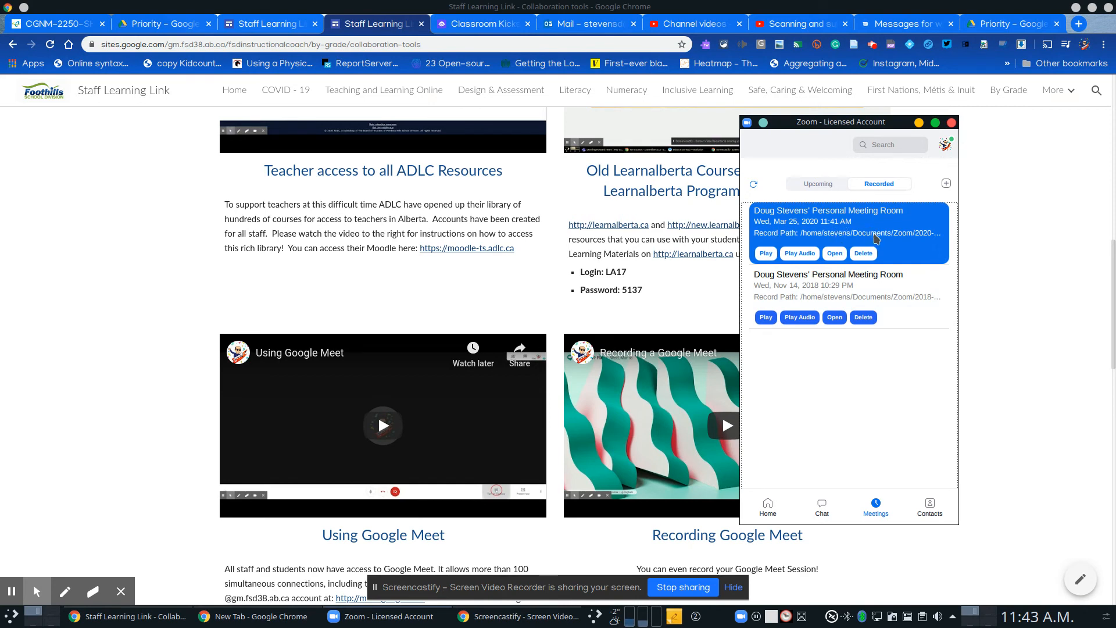
pyautogui.moveTo(862, 216)
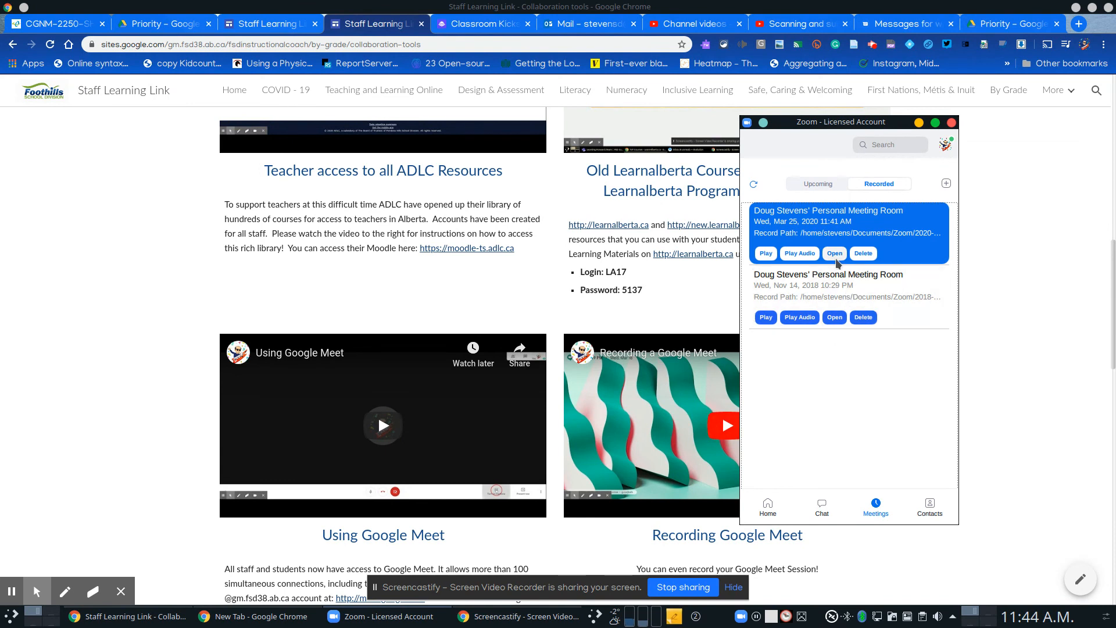
pyautogui.moveTo(833, 245)
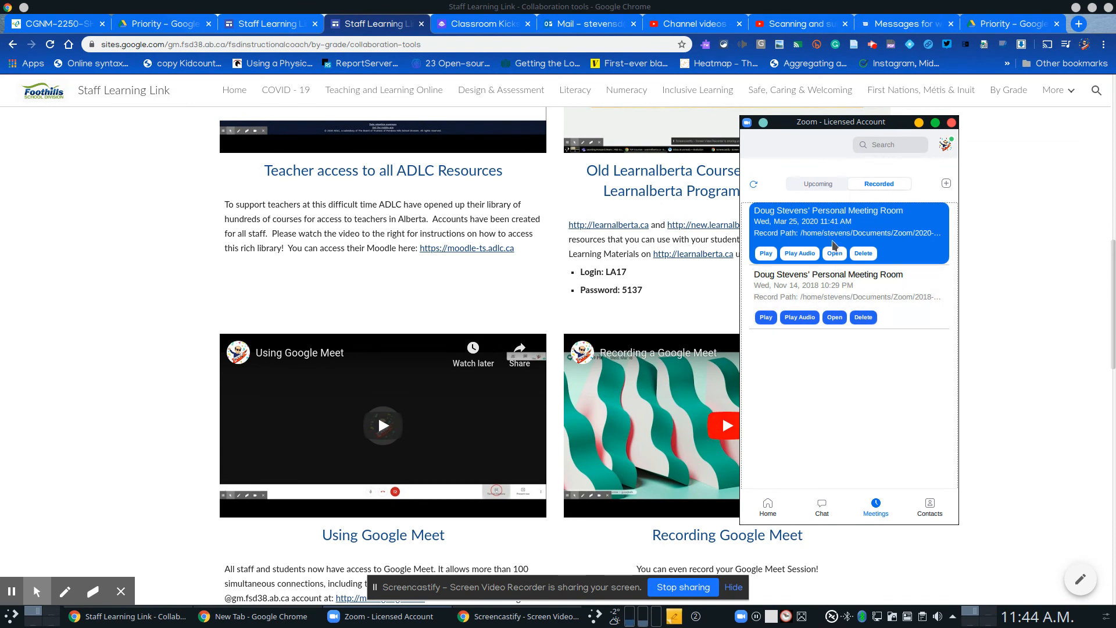
pyautogui.moveTo(834, 258)
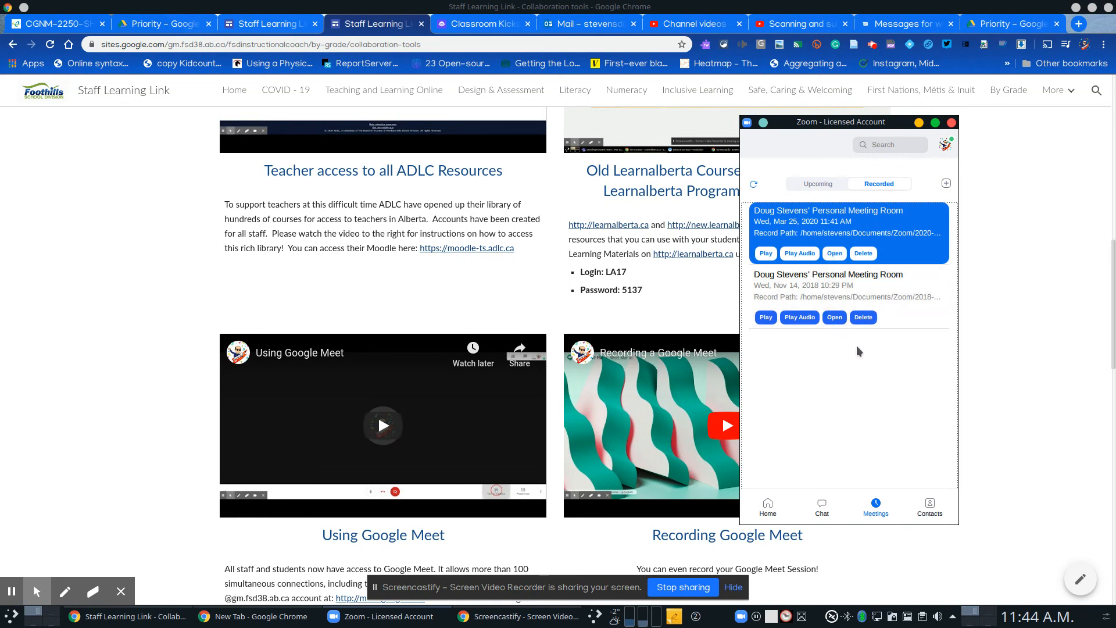
pyautogui.moveTo(744, 539)
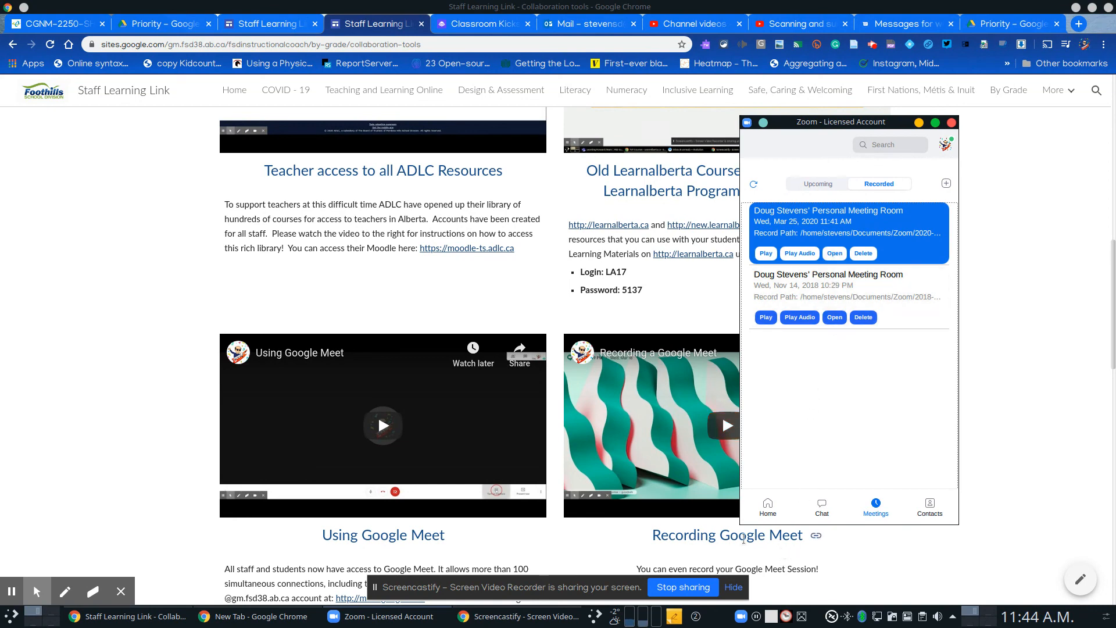